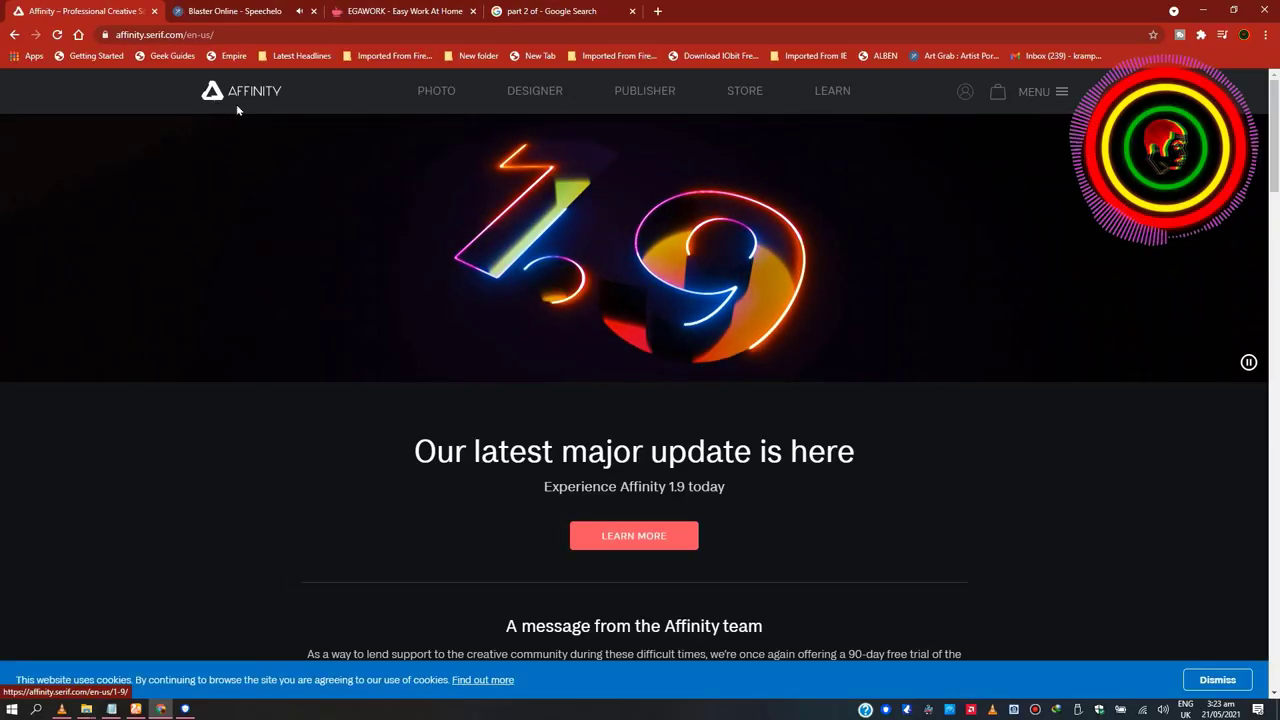
- Go to Affinity Photo's pricing and choose the Windows free trial
click(240, 91)
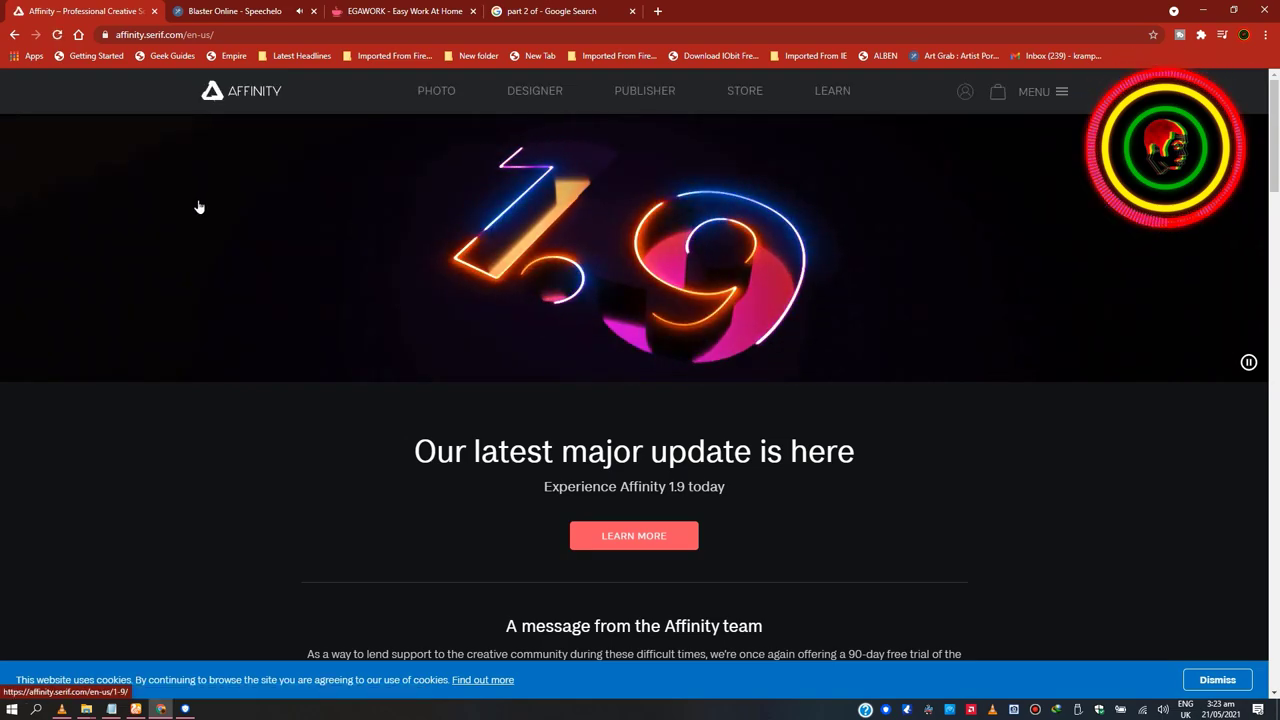
click(436, 90)
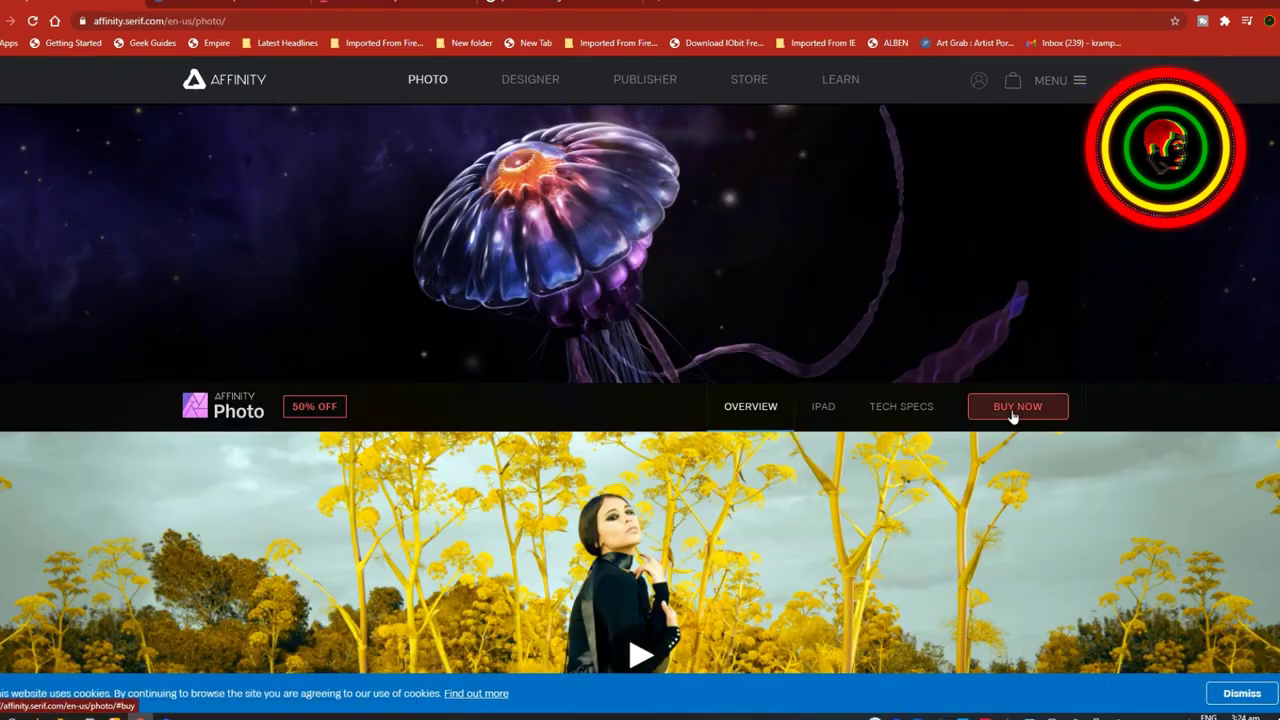
click(1017, 406)
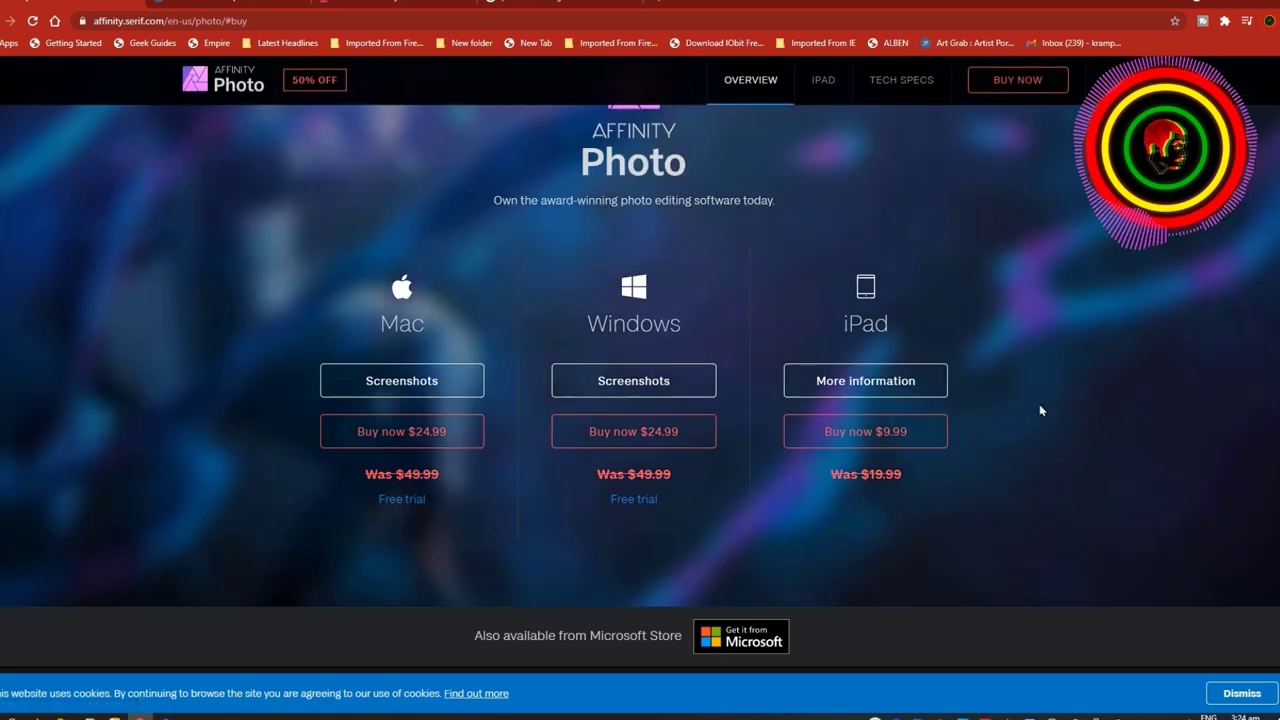
mouse_move(633, 499)
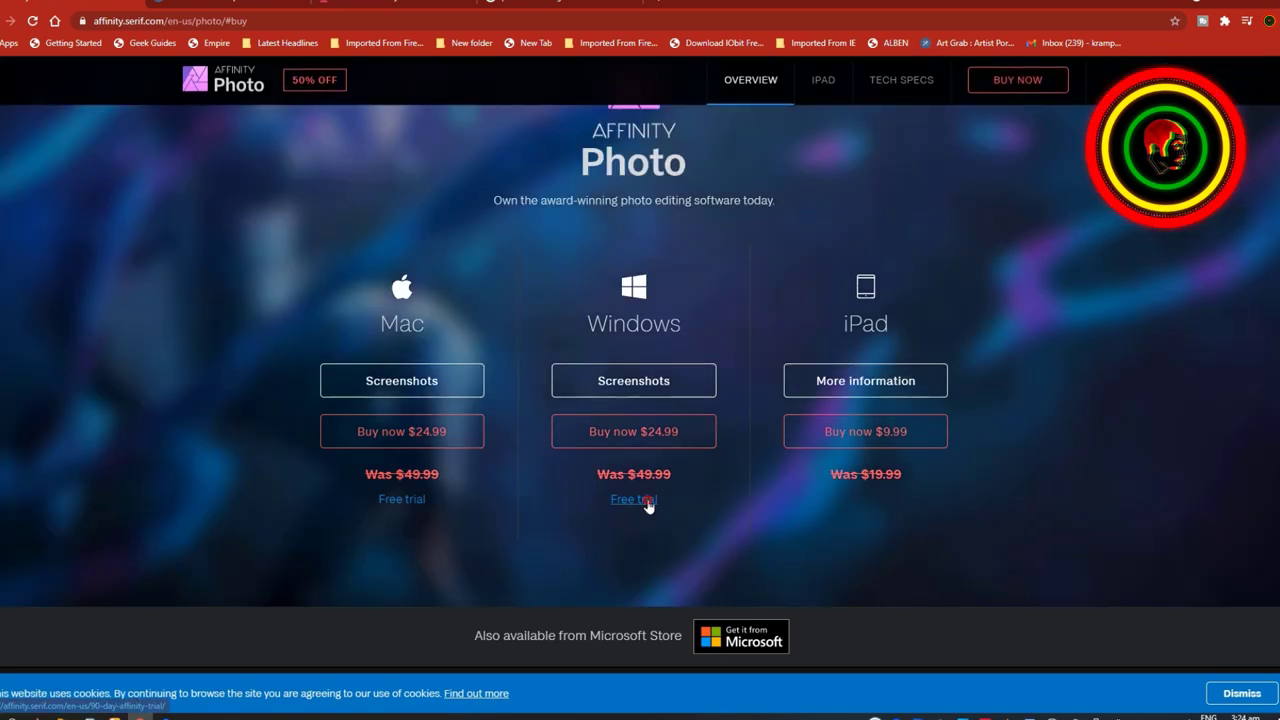
click(633, 499)
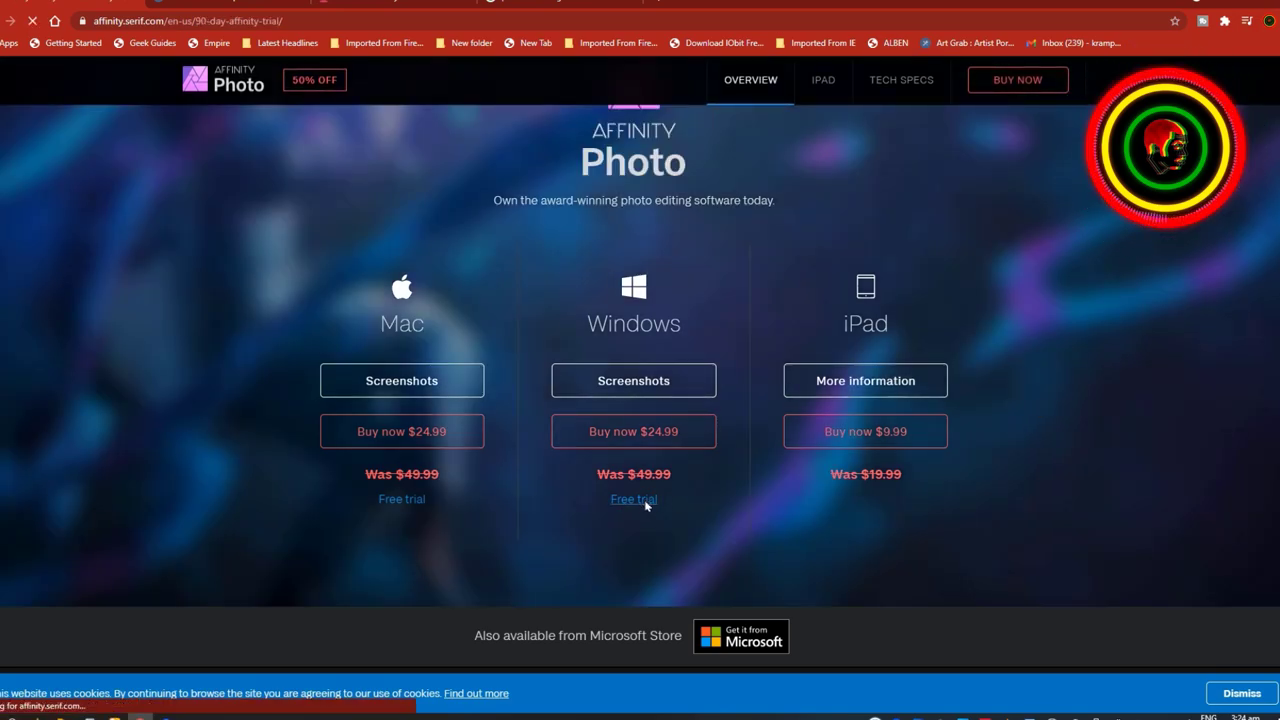
- Fill the trial form's last name field and a saved email address
click(633, 499)
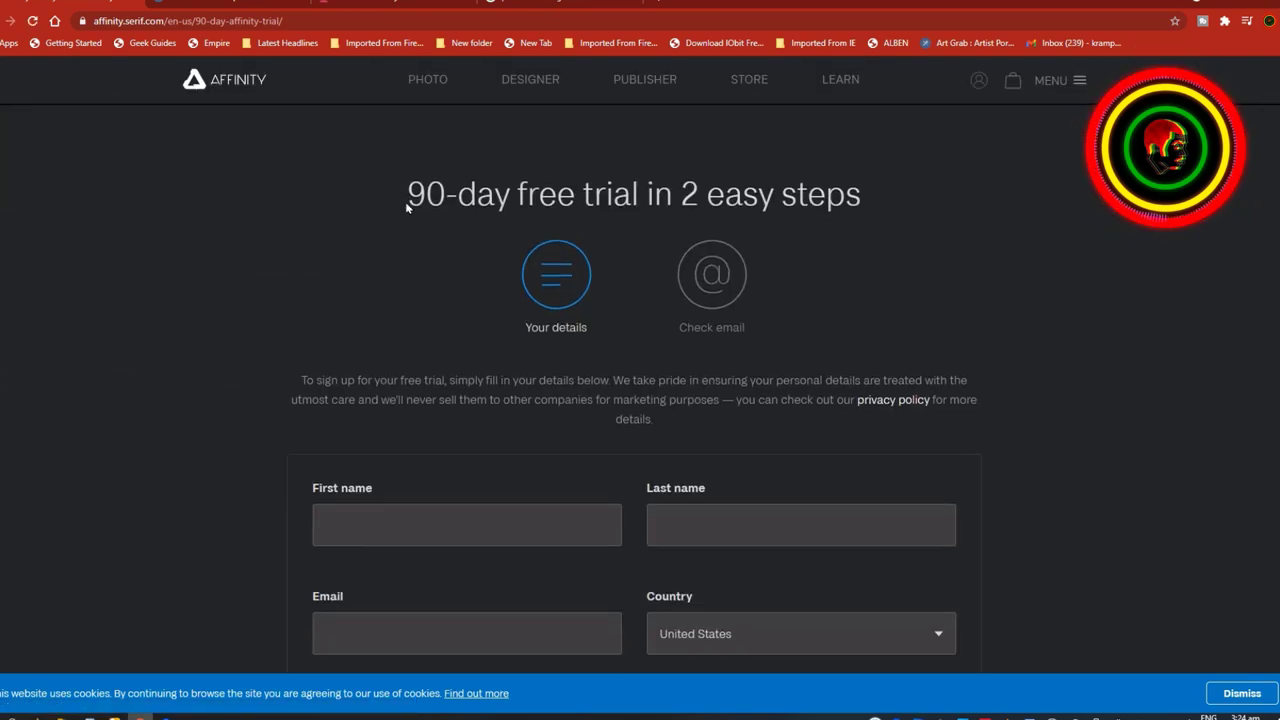
click(466, 455)
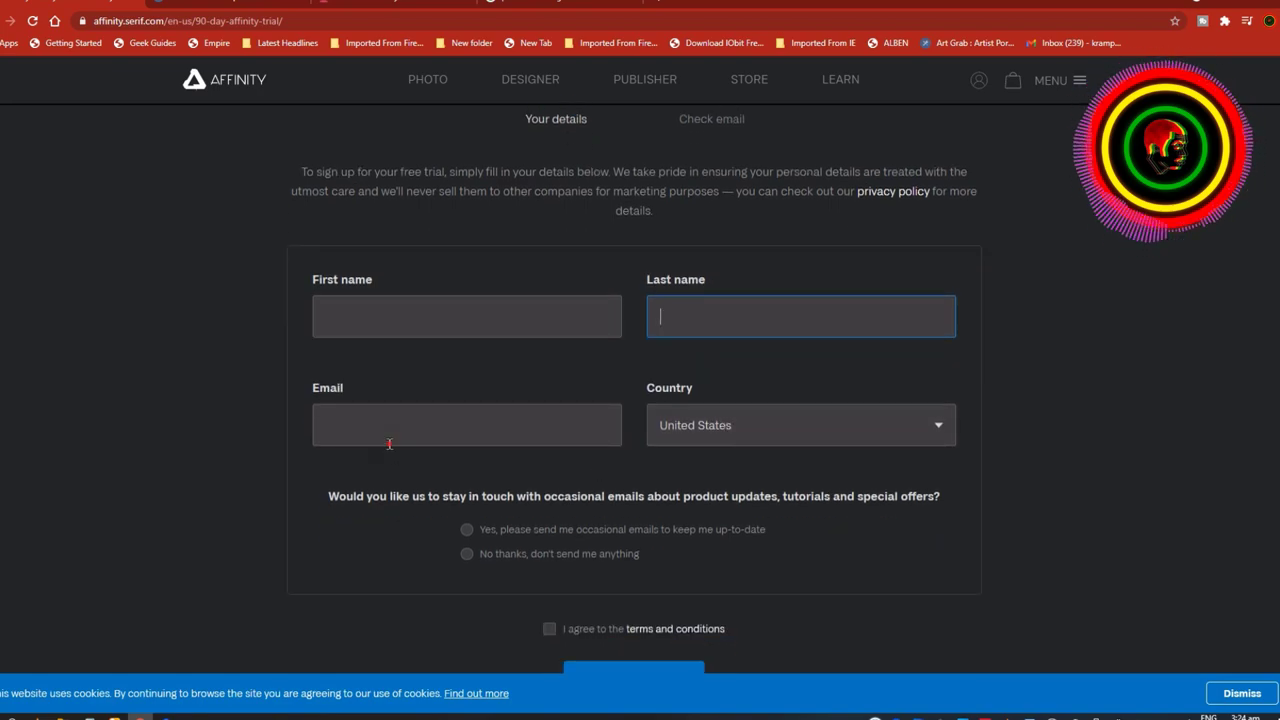
click(466, 424)
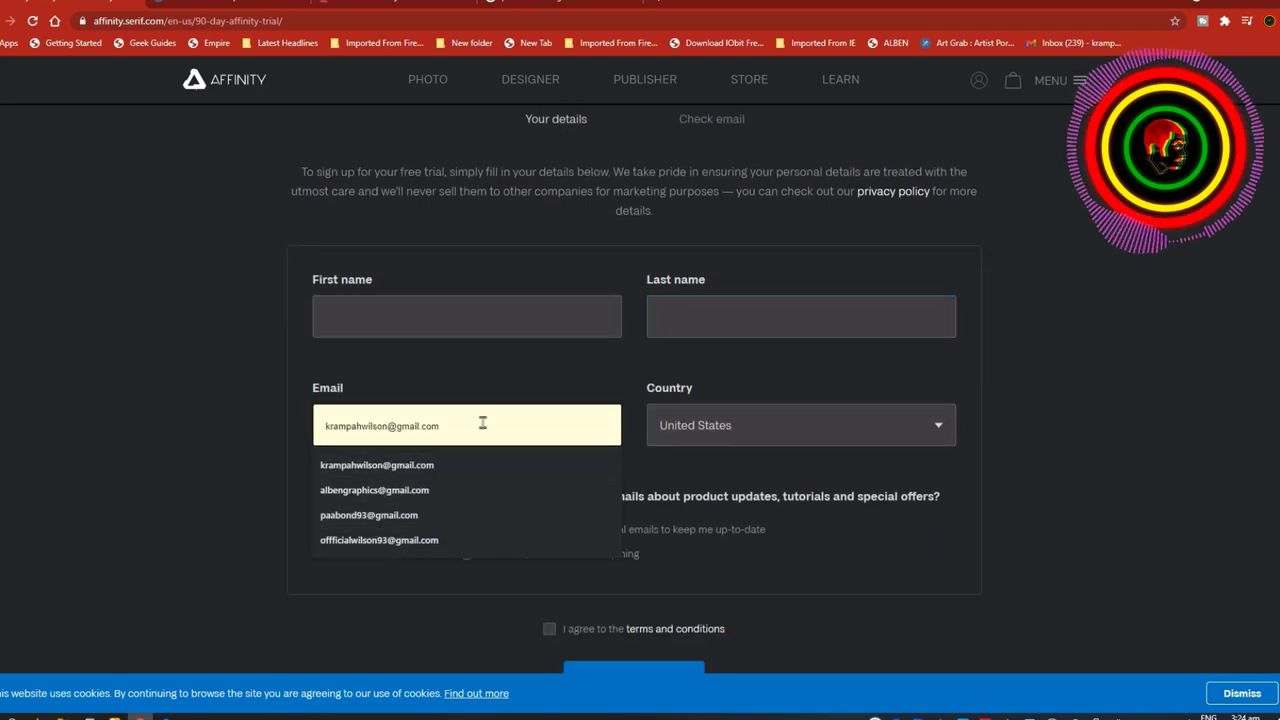
click(800, 424)
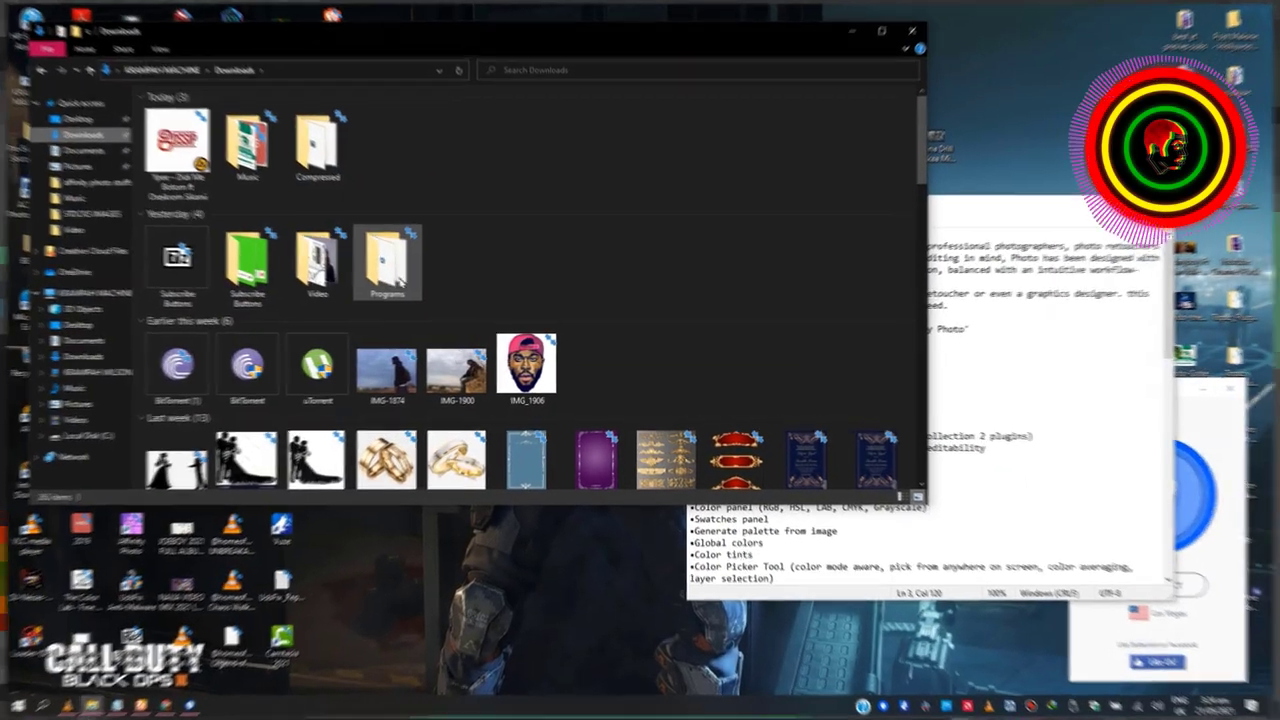
- Run the affinity-photo-1.9.2 installer from the Downloads Programs folder
double_click(387, 258)
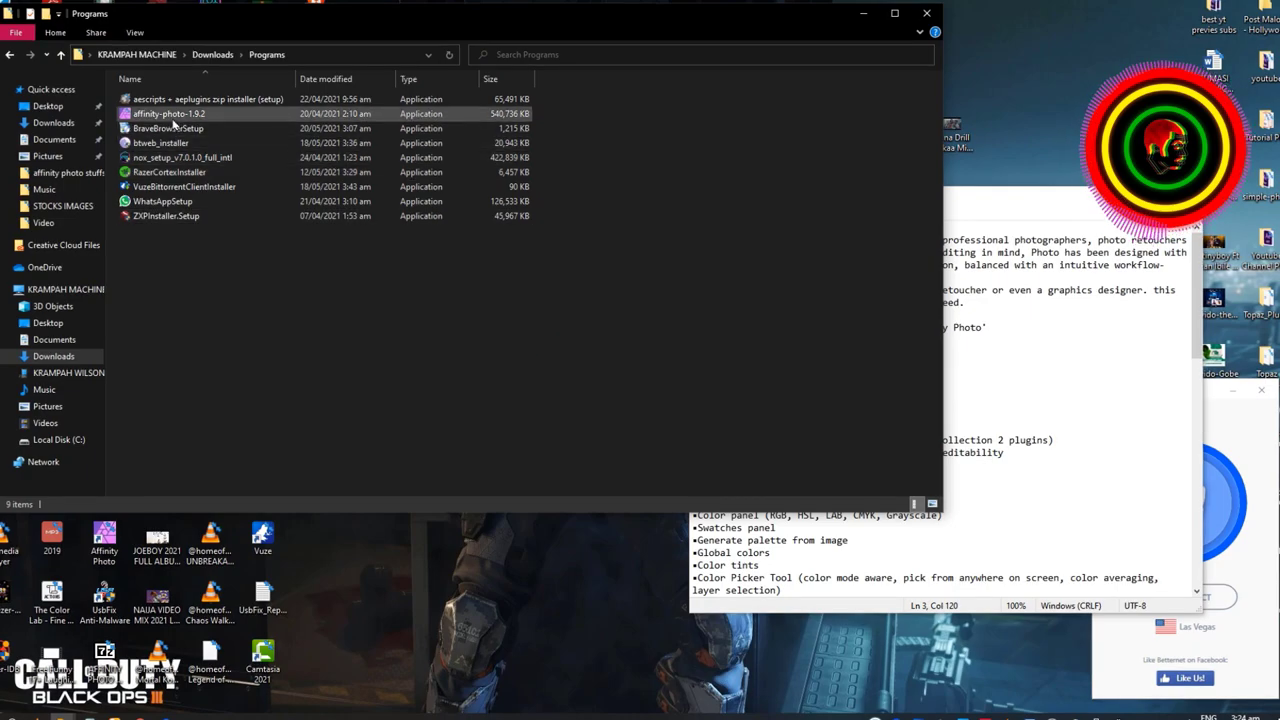
click(170, 113)
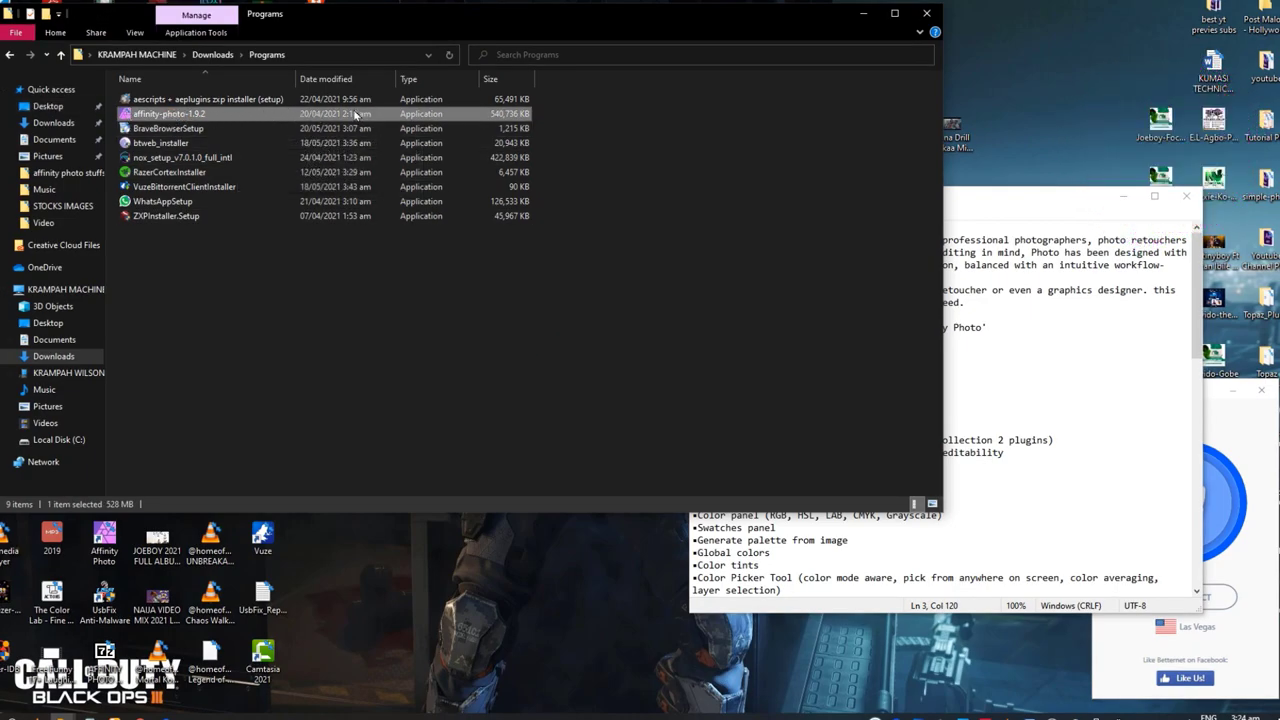
mouse_move(378, 266)
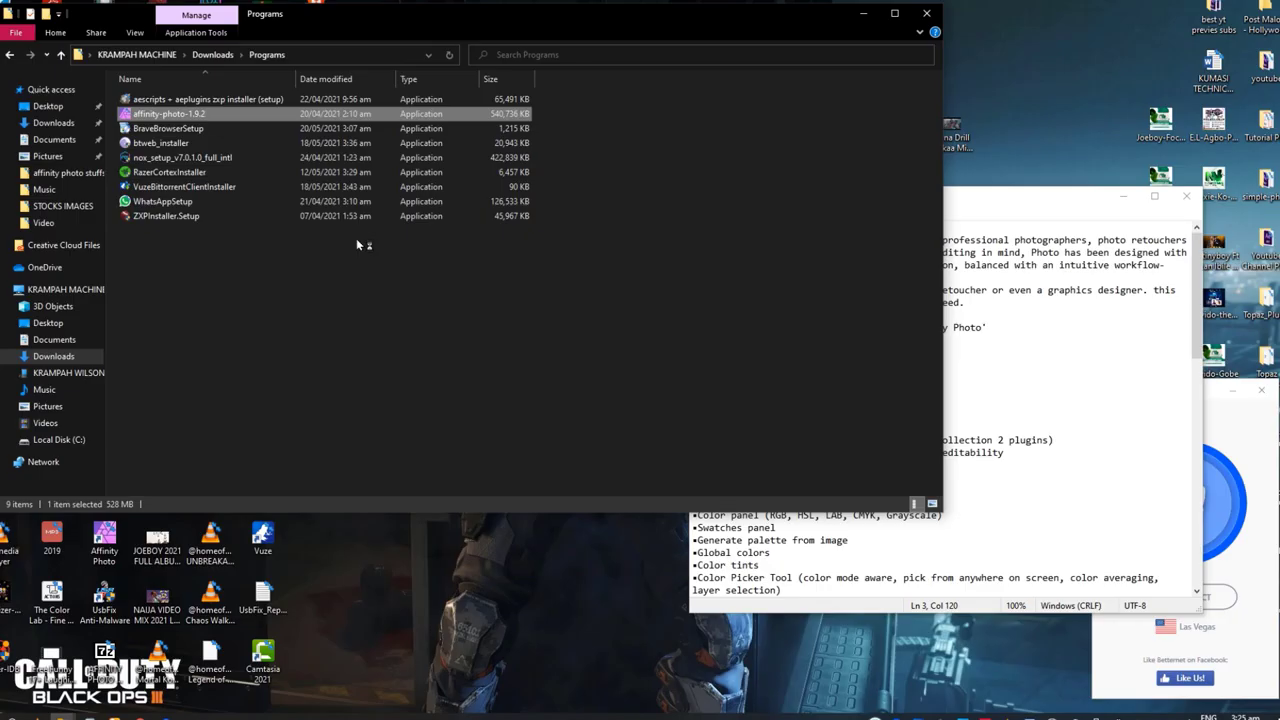
double_click(168, 113)
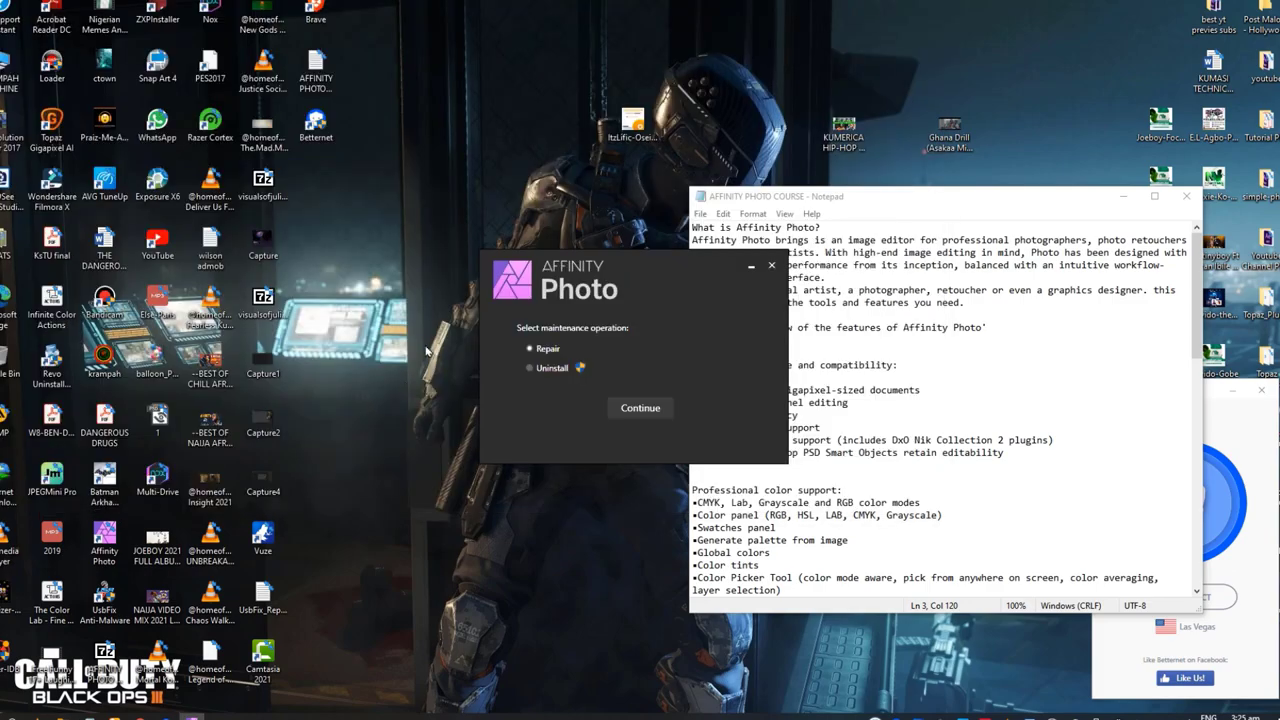
click(104, 540)
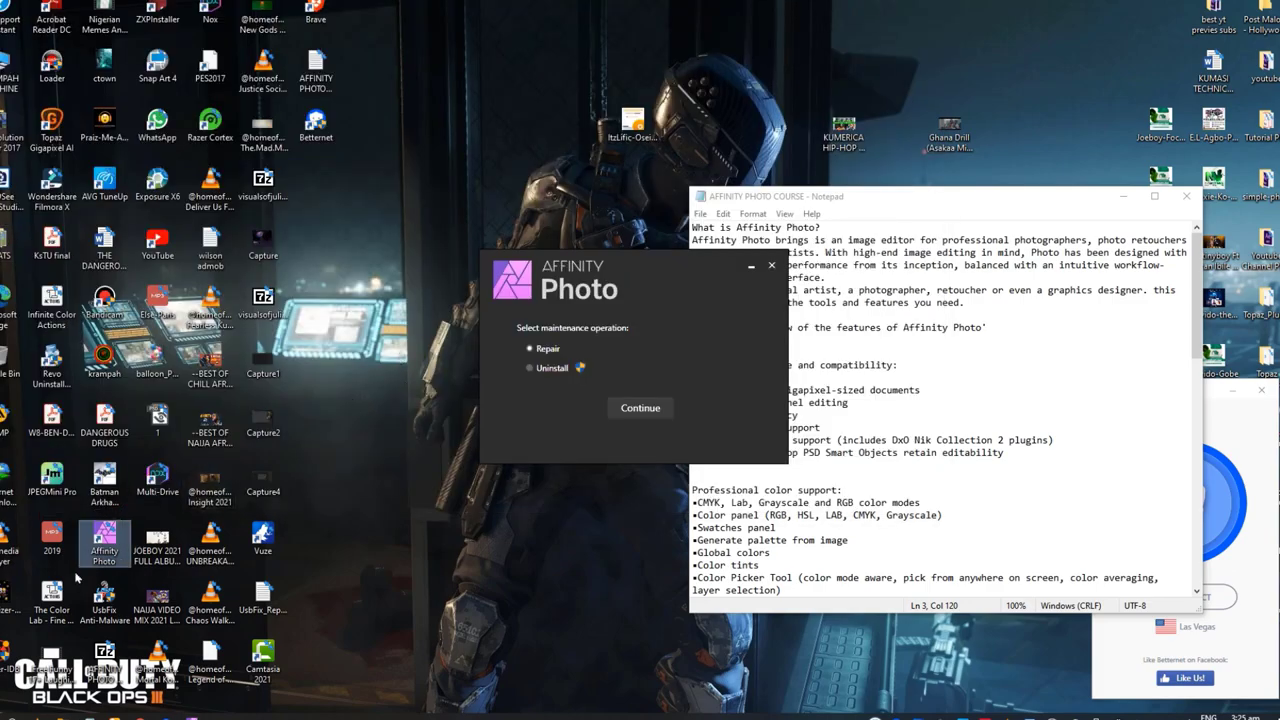